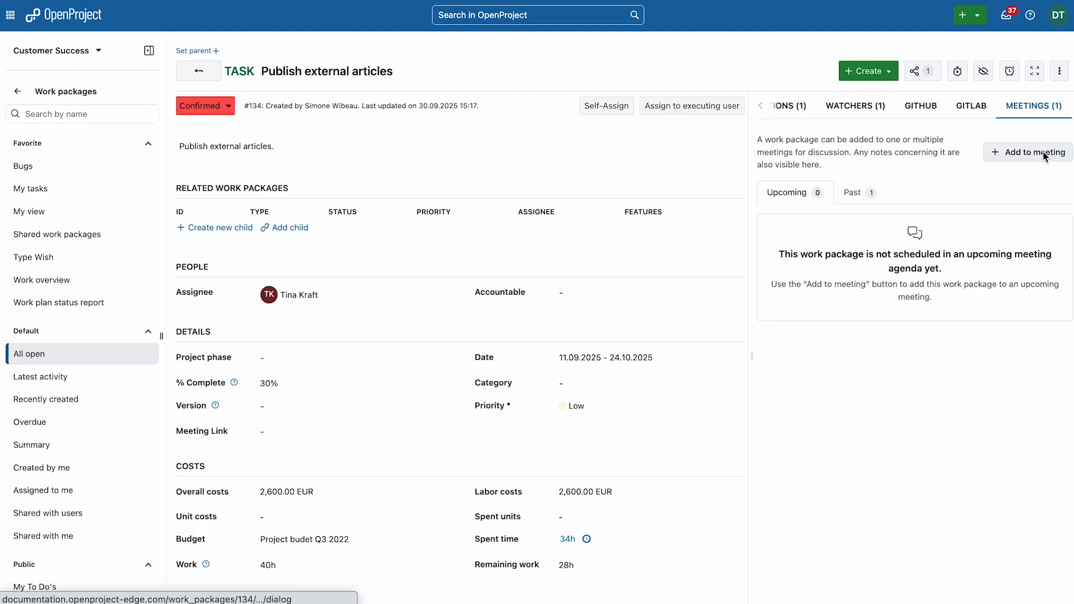
Step: Add the task to the Marketing monthly meeting under the Content Publishing section and save
click(1033, 152)
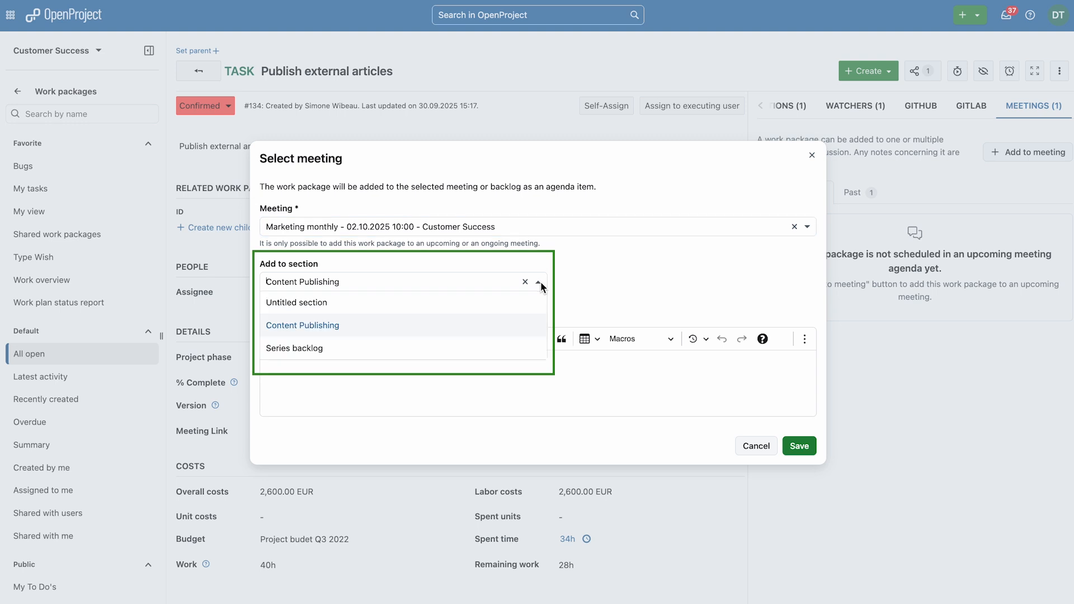
click(302, 324)
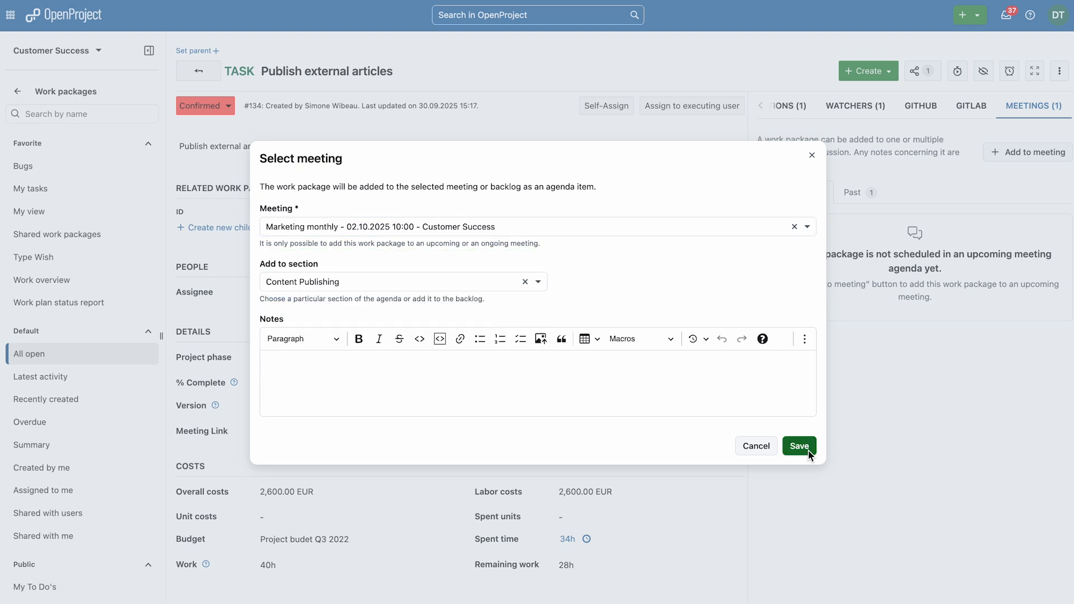
click(798, 446)
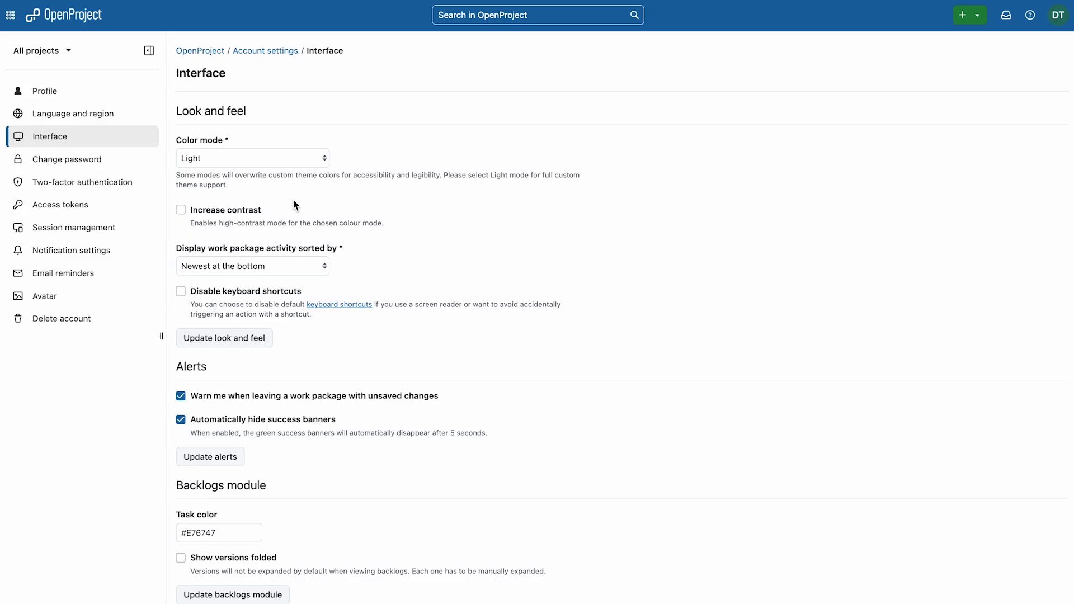
Step: Enable increased contrast, set Color mode to Automatic and force high contrast in light and dark modes
click(181, 209)
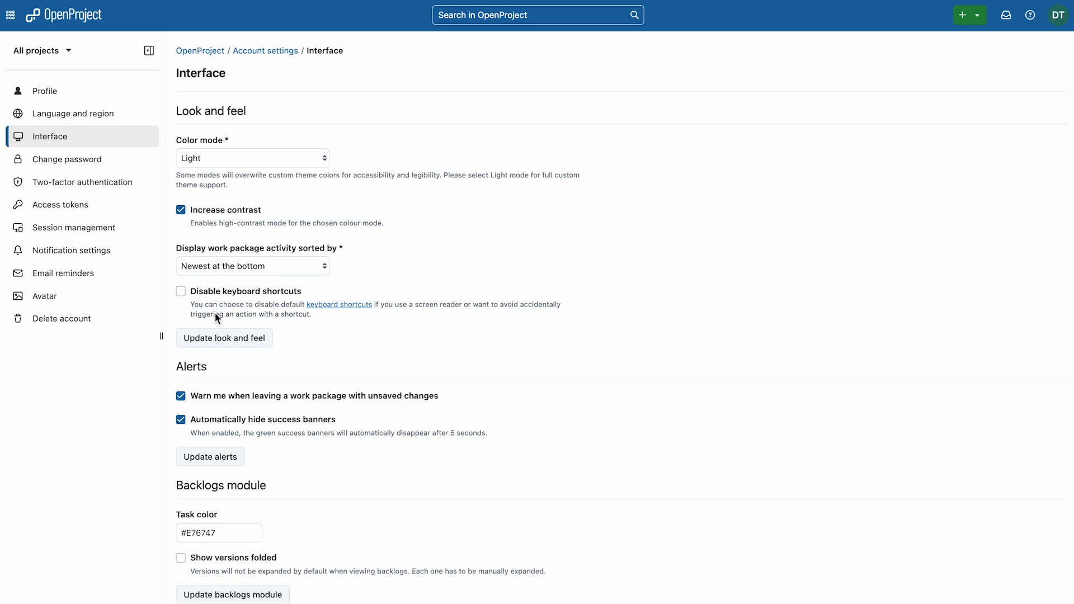
click(251, 158)
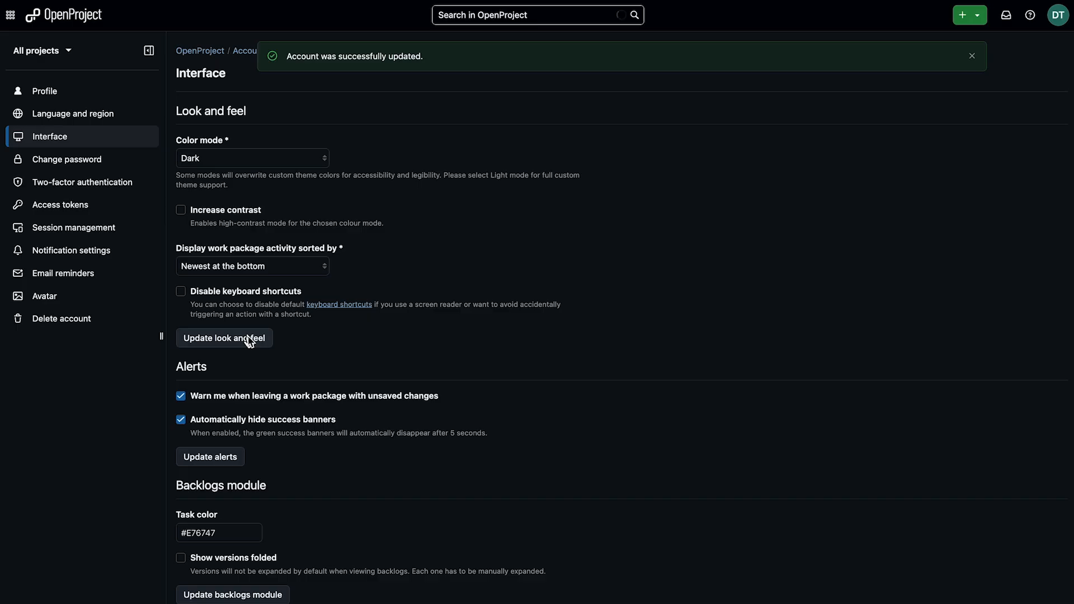
click(180, 209)
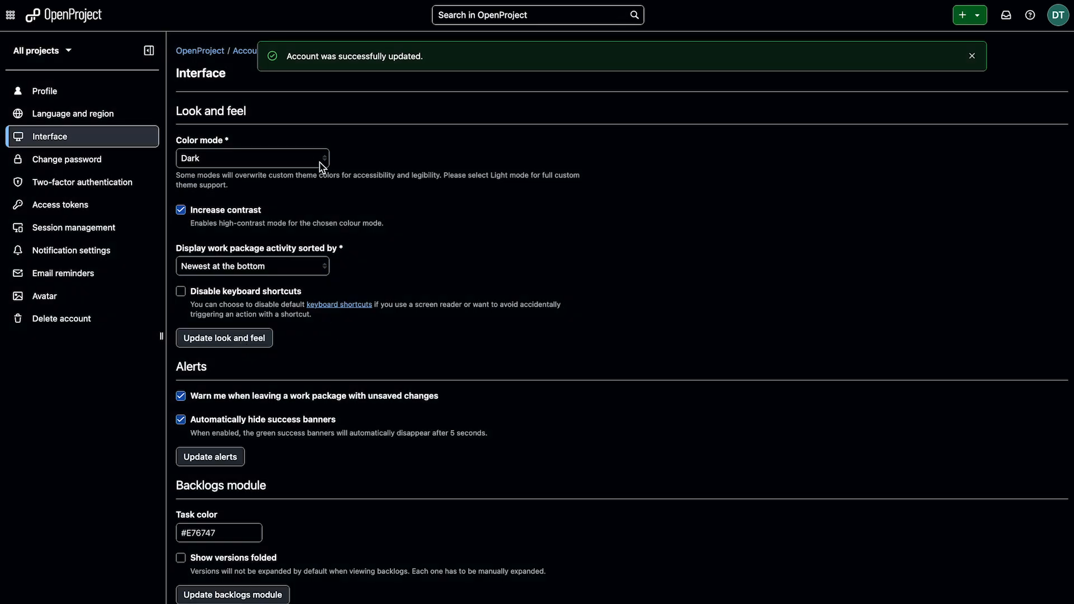
click(252, 158)
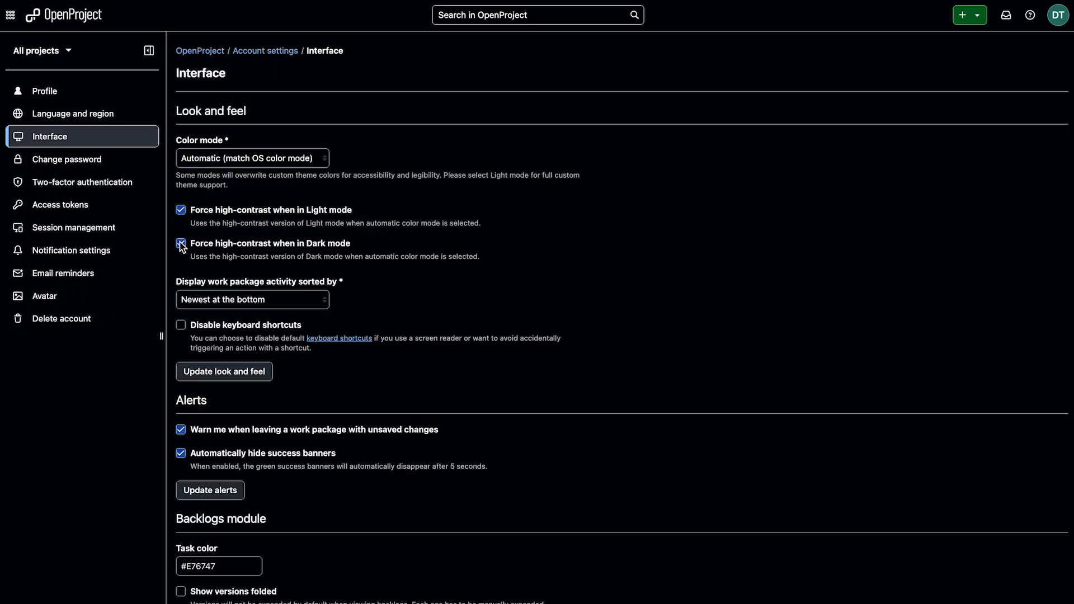
click(223, 371)
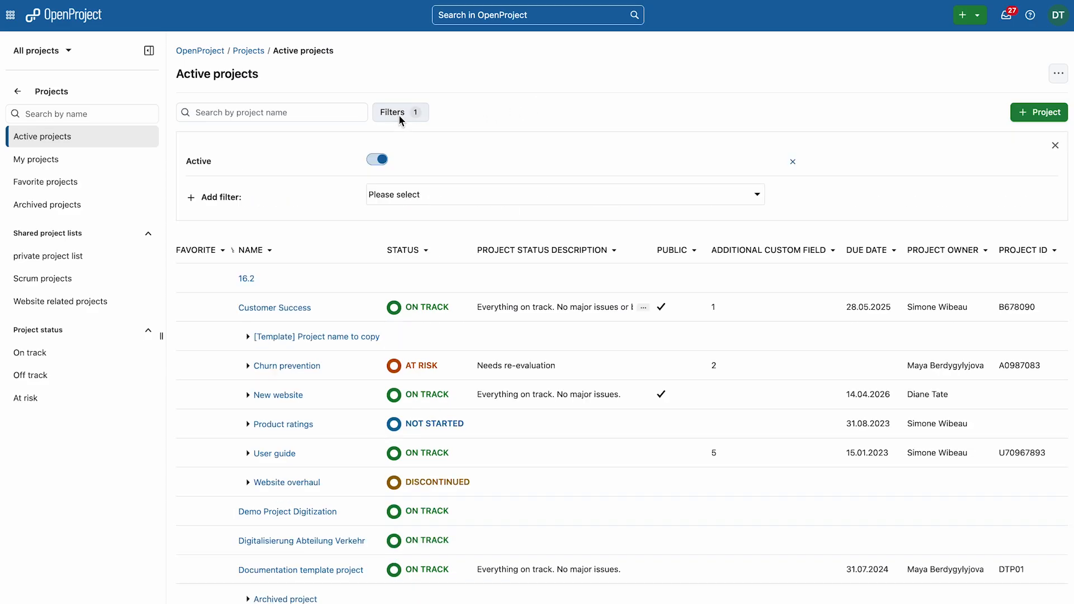
Step: Add an Updated on filter to the projects list using the 'days ago' operator
click(564, 194)
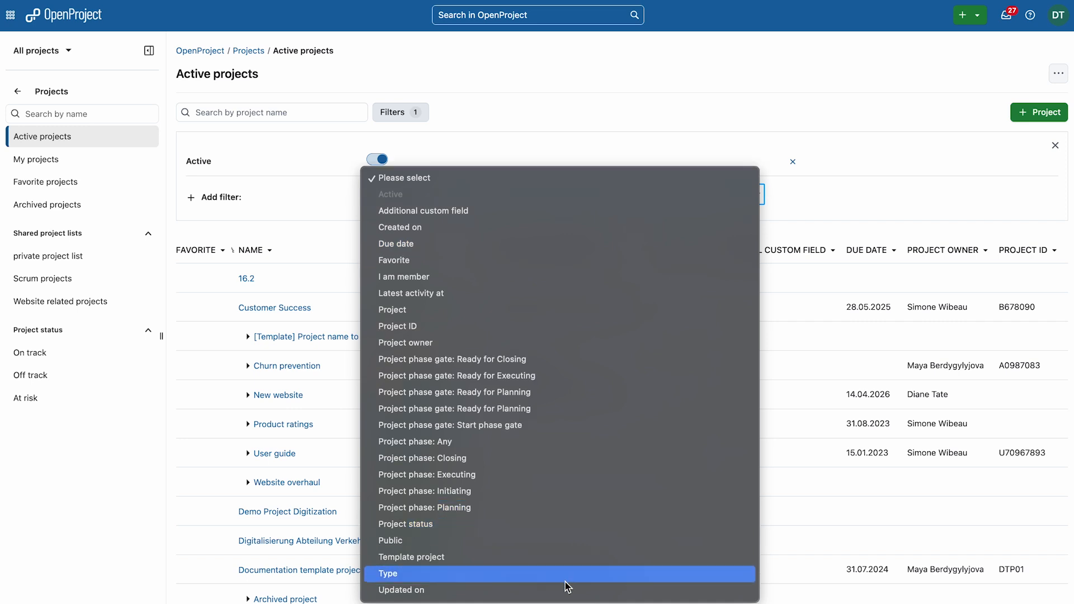
click(400, 590)
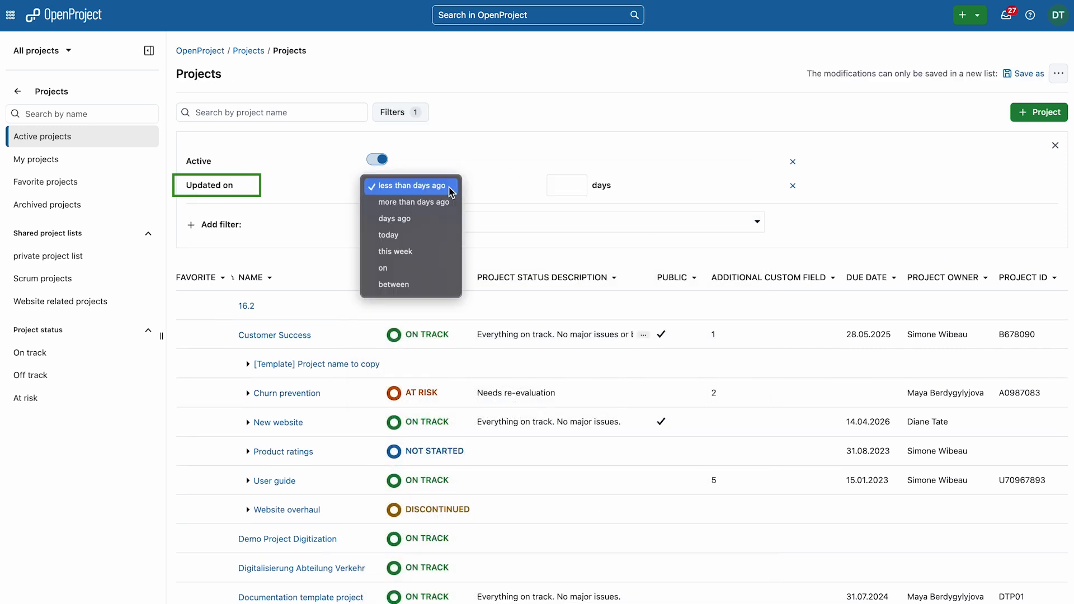
mouse_move(443, 218)
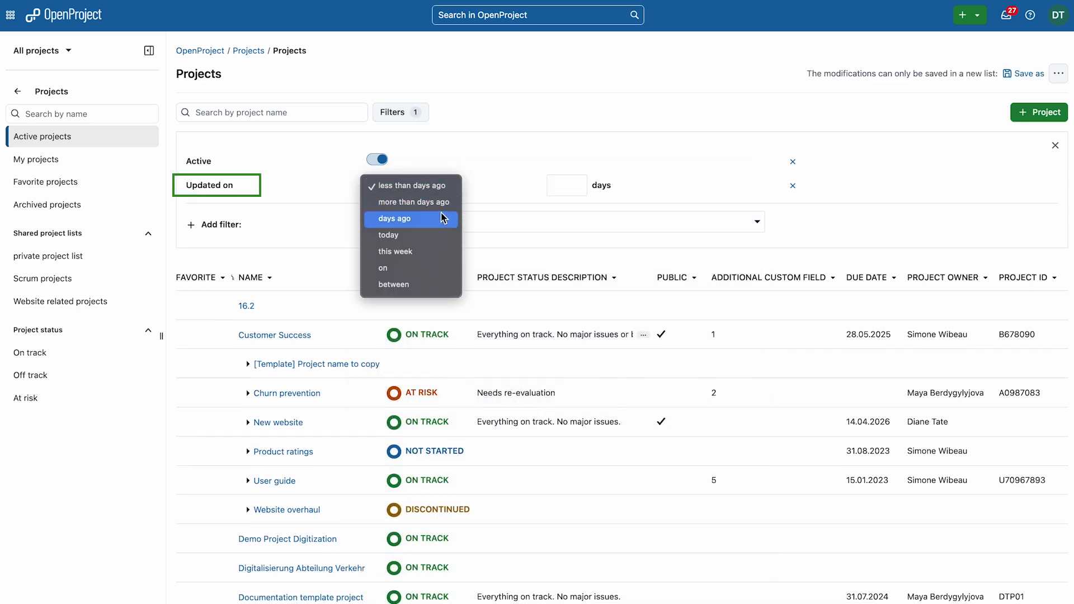
click(396, 219)
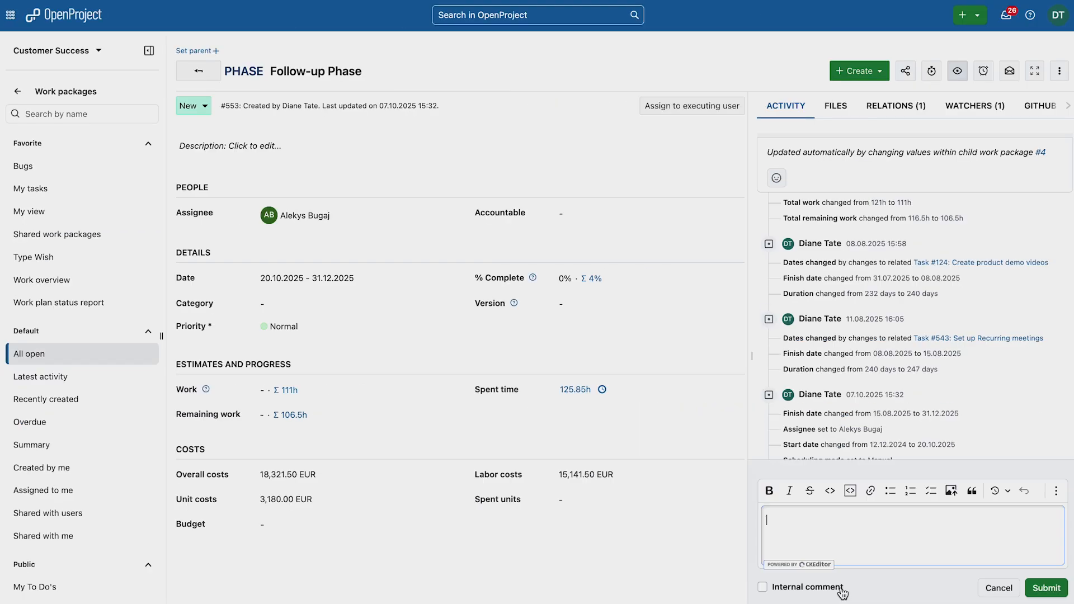
text(Hi @Alekys Bugaj, can you check this comment)
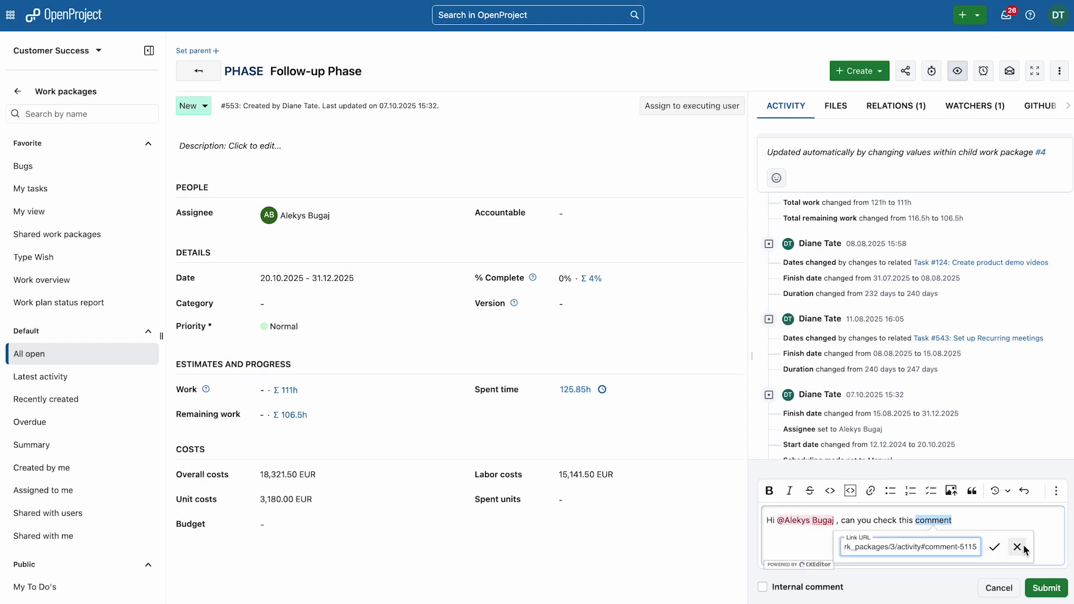
click(1044, 587)
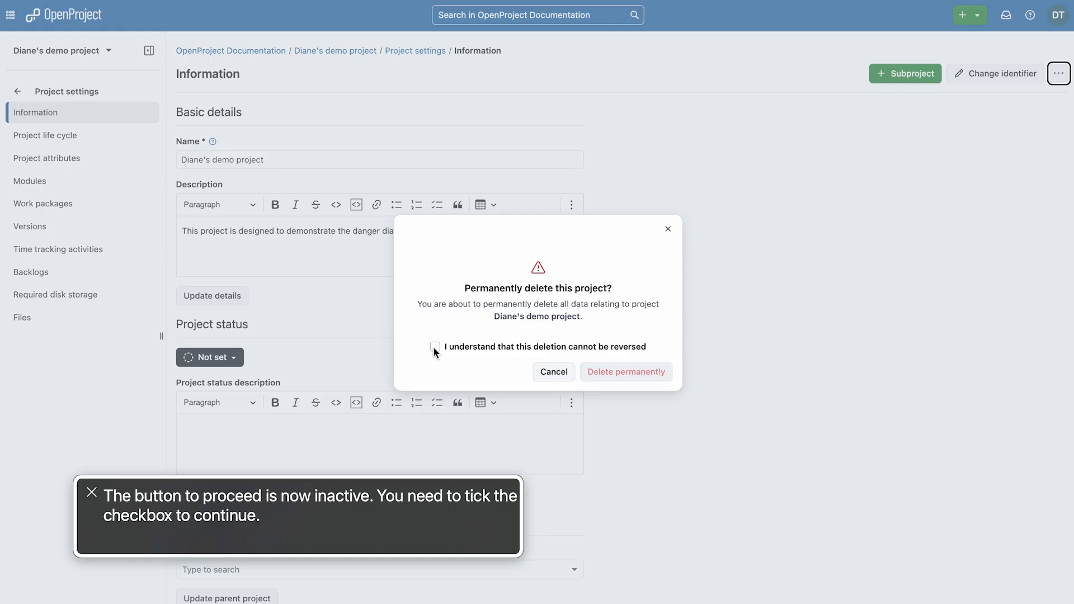
click(435, 346)
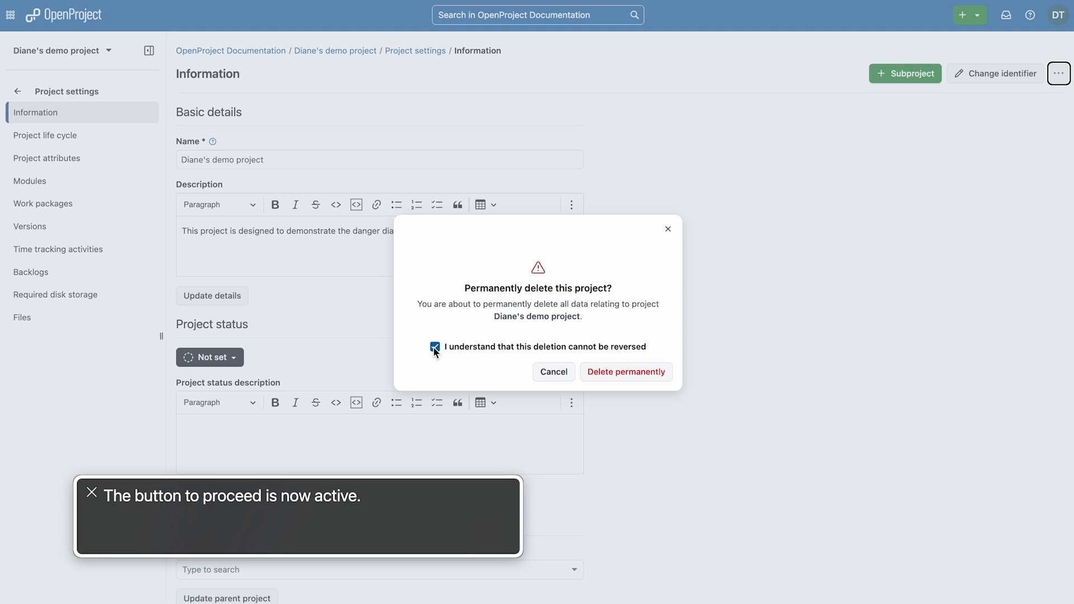
click(435, 347)
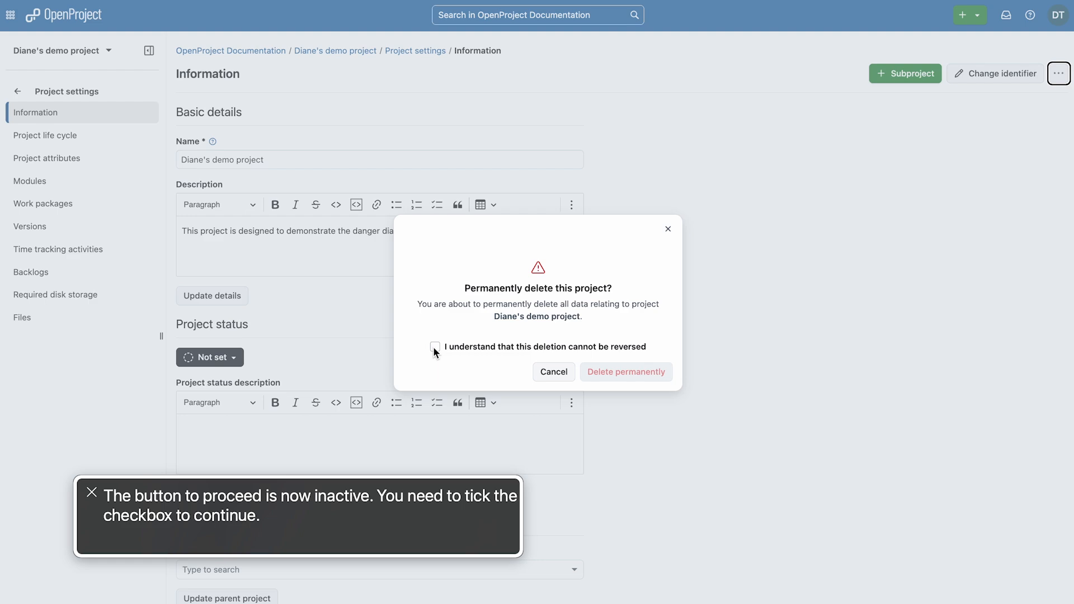